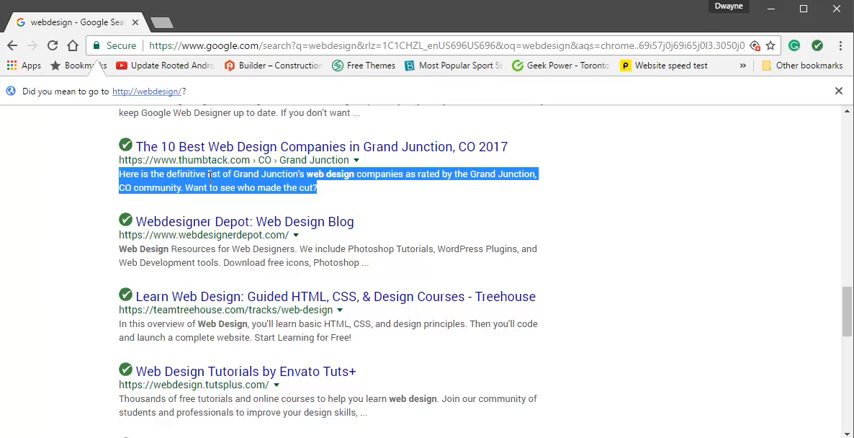
{"action": "left_click", "coordinate": [322, 196]}
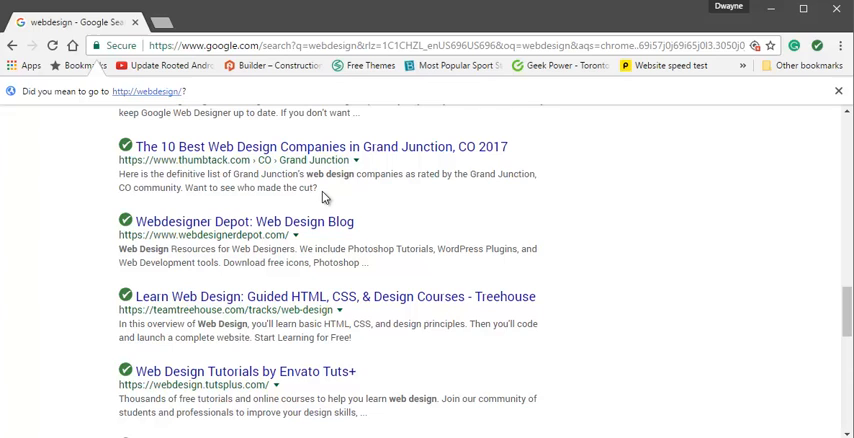
{"action": "mouse_move", "coordinate": [324, 204]}
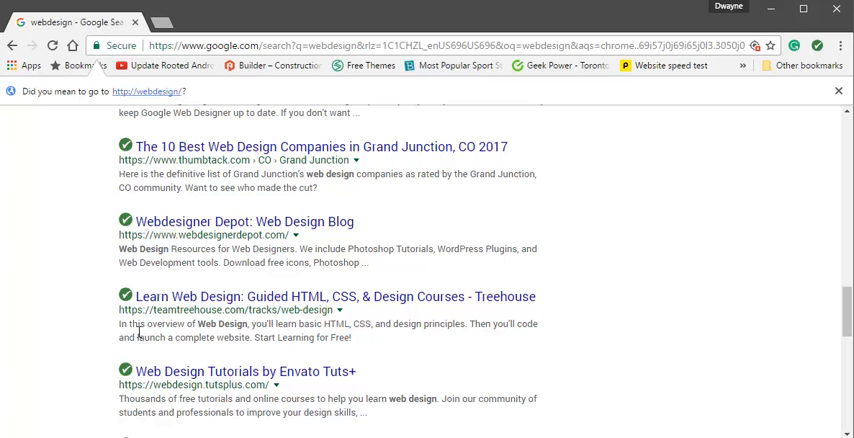
{"action": "mouse_move", "coordinate": [176, 350]}
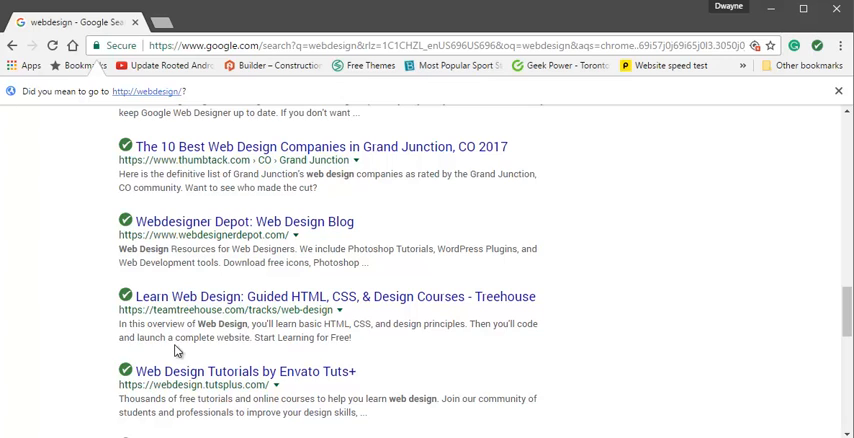
{"action": "mouse_move", "coordinate": [184, 296]}
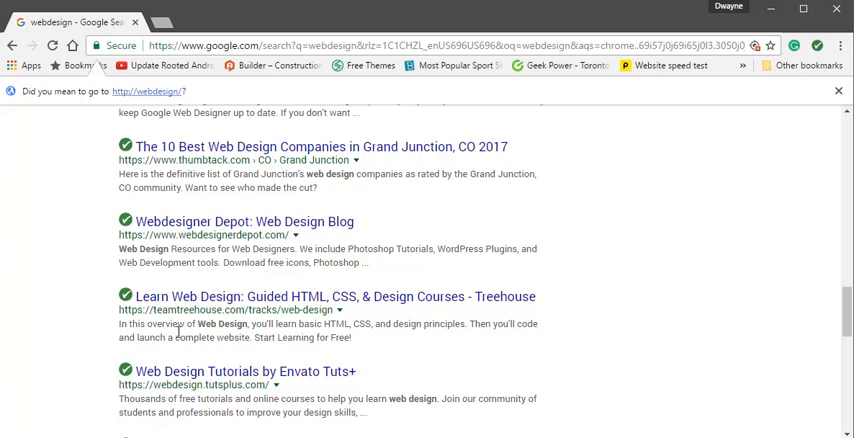
{"action": "mouse_move", "coordinate": [232, 308]}
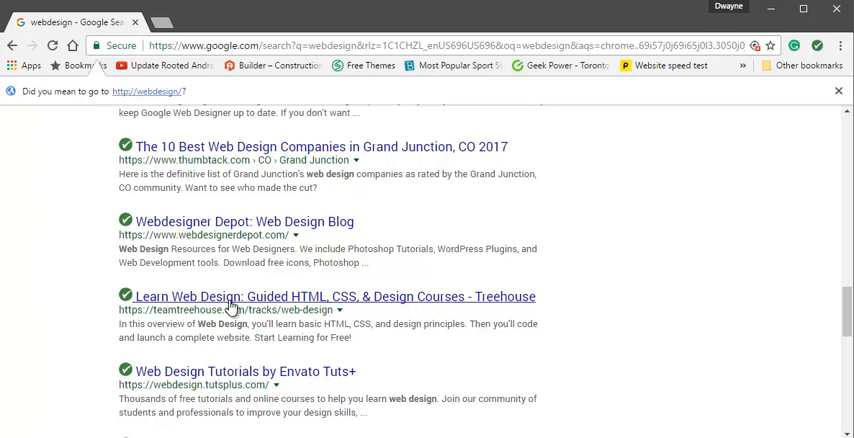
{"action": "double_click", "coordinate": [220, 324]}
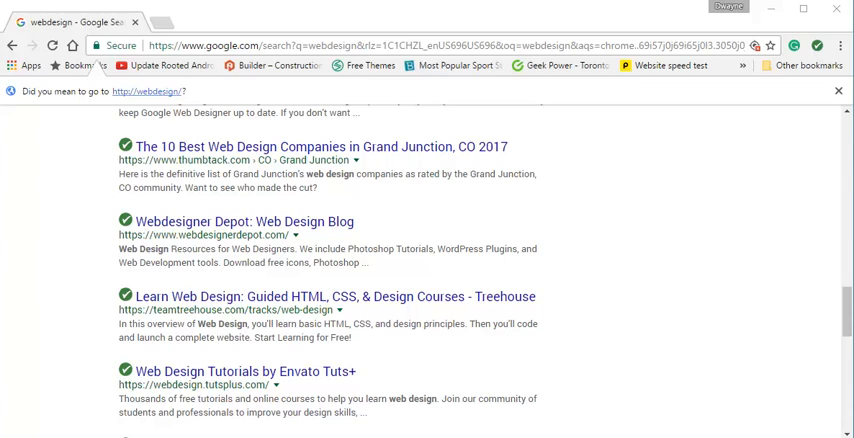
{"action": "mouse_move", "coordinate": [370, 276]}
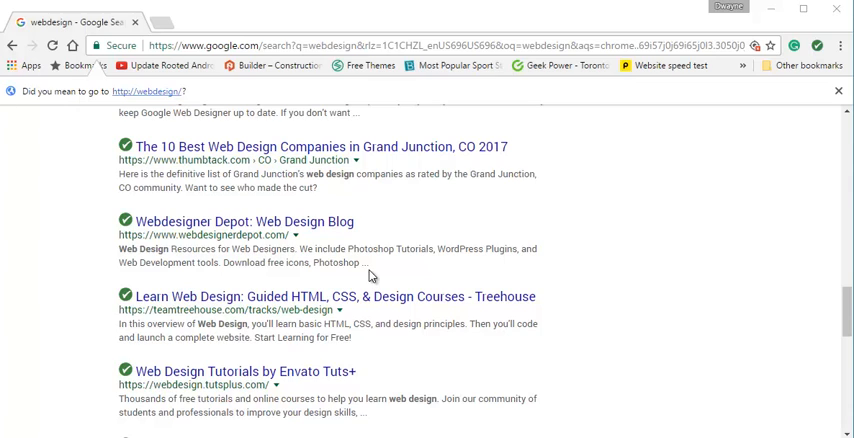
{"action": "mouse_move", "coordinate": [436, 248]}
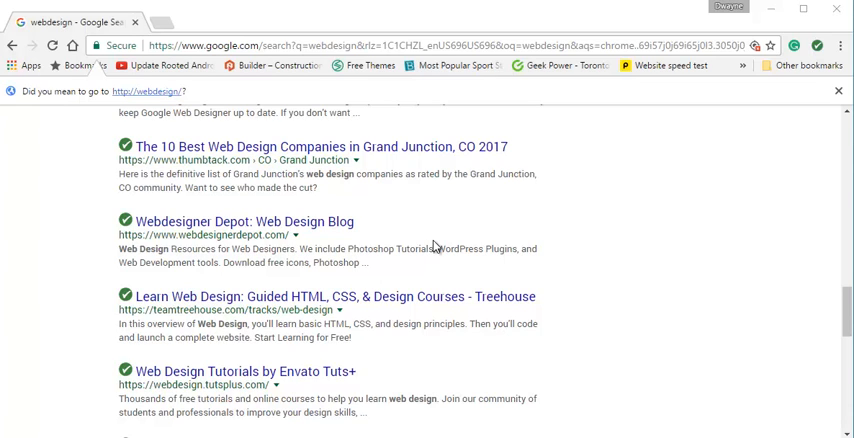
{"action": "mouse_move", "coordinate": [434, 246]}
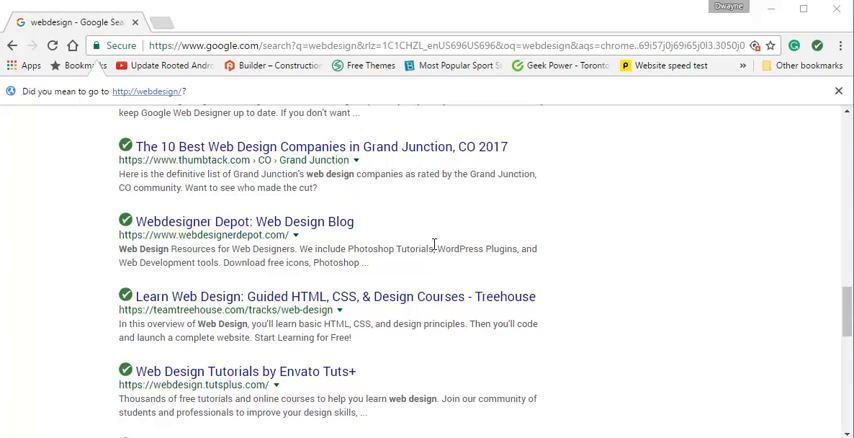
{"action": "mouse_move", "coordinate": [528, 210]}
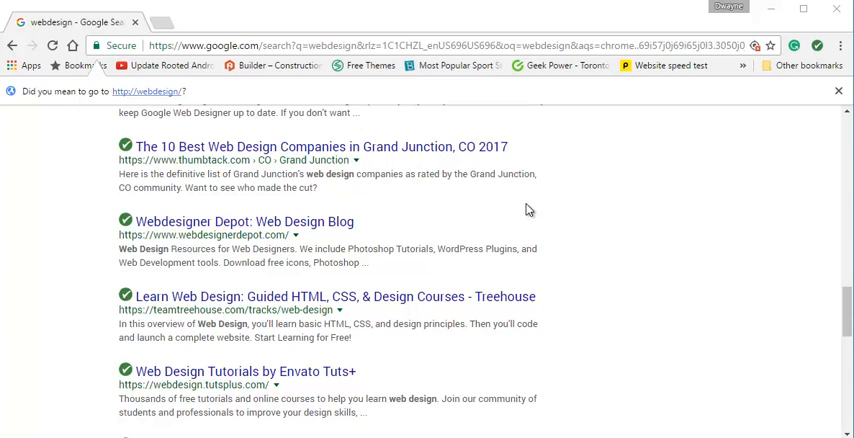
{"action": "mouse_move", "coordinate": [520, 188]}
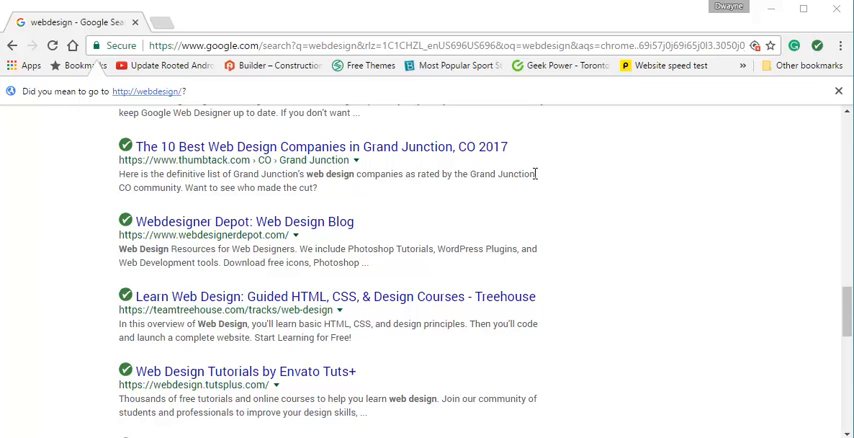
{"action": "mouse_move", "coordinate": [664, 214]}
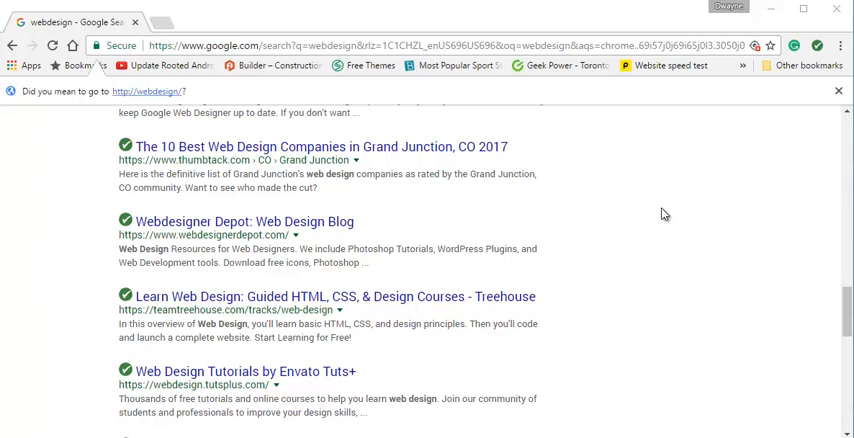
{"action": "left_click", "coordinate": [672, 64]}
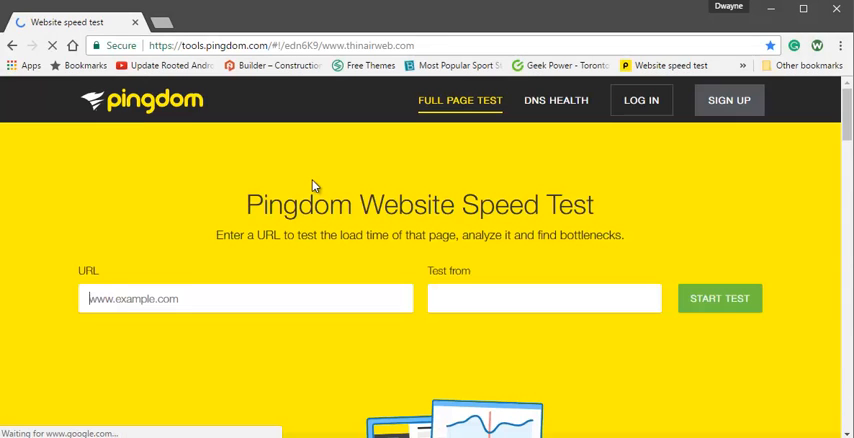
{"action": "type", "text": "http://www.thinairweb.com"}
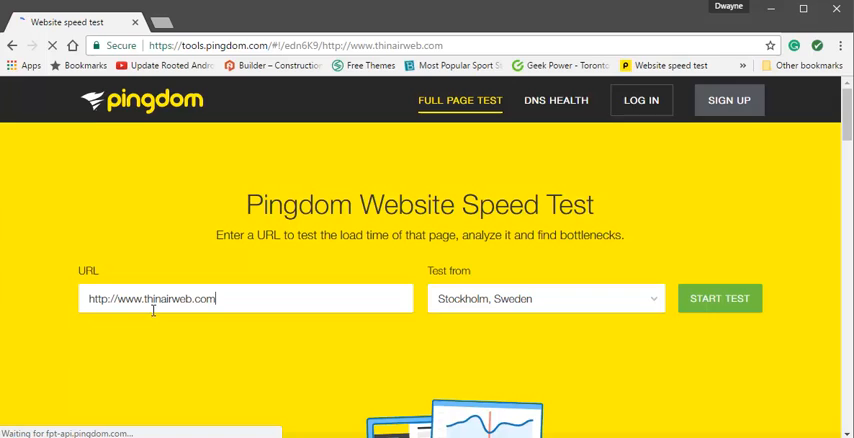
{"action": "double_click", "coordinate": [180, 298]}
{"action": "type", "text": "http://www.360"}
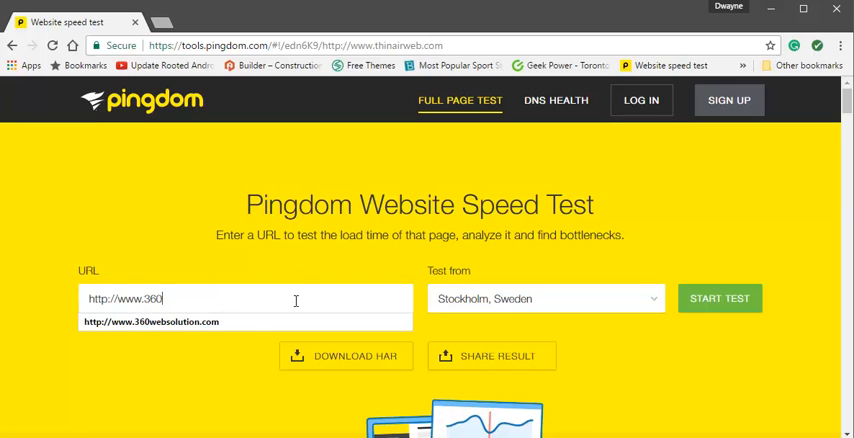
{"action": "left_click", "coordinate": [150, 320]}
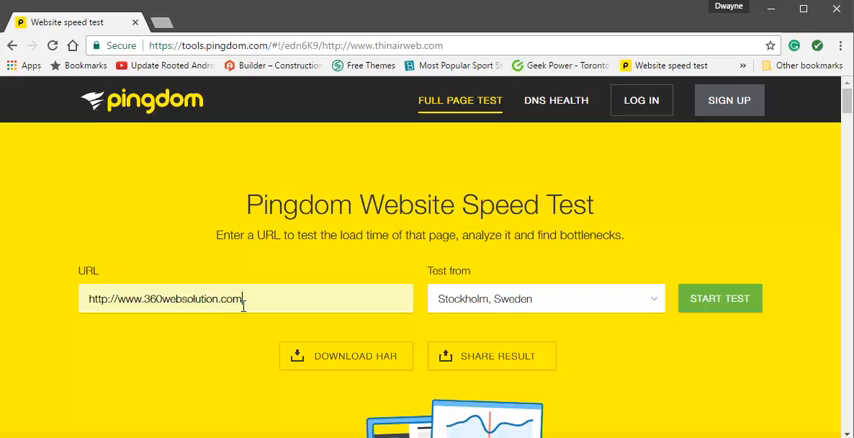
{"action": "mouse_move", "coordinate": [648, 298]}
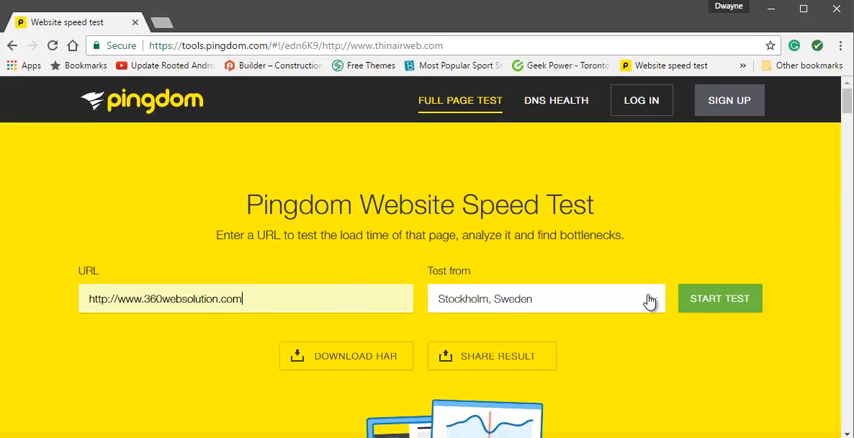
Test from Dallas, Texas, USA instead of Stockholm and start the speed test
{"action": "left_click", "coordinate": [544, 298]}
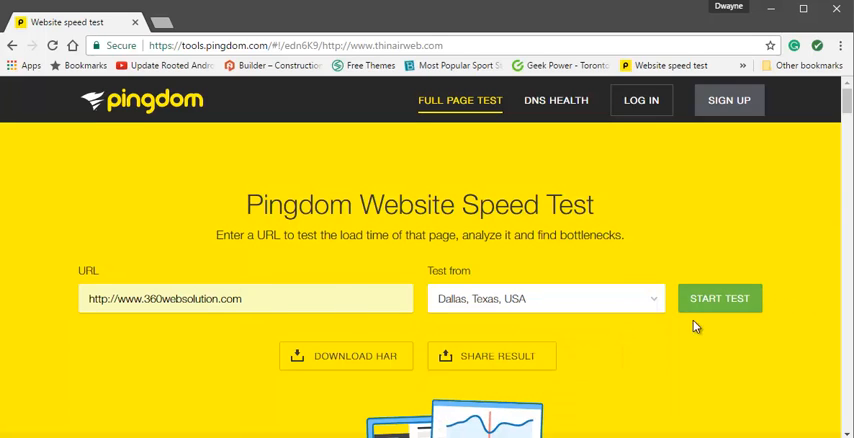
{"action": "mouse_move", "coordinate": [720, 298]}
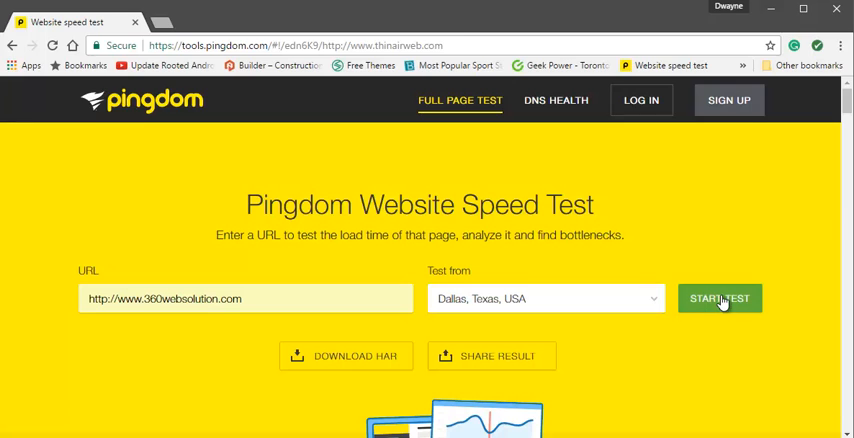
{"action": "left_click", "coordinate": [720, 298]}
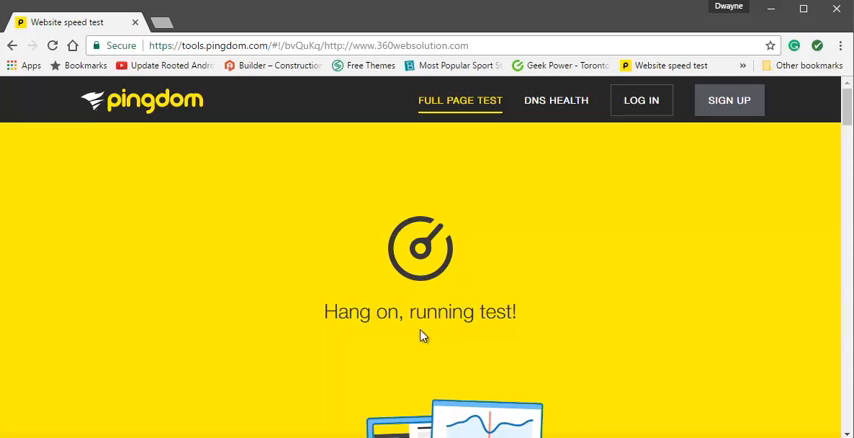
{"action": "mouse_move", "coordinate": [660, 264]}
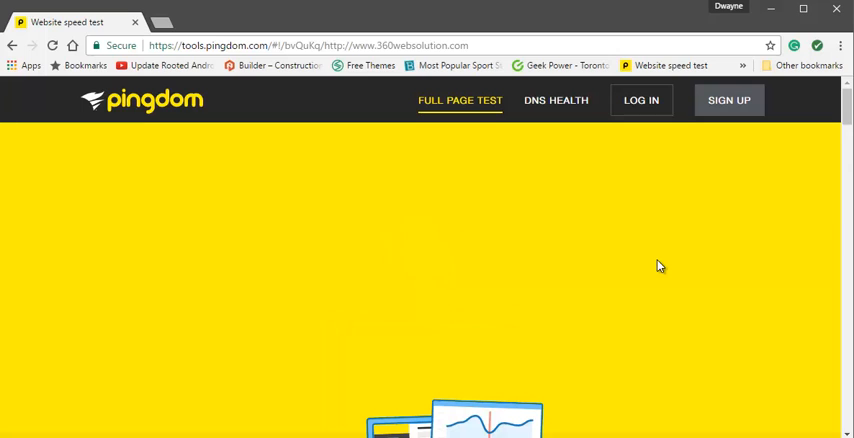
Wait out the 'Hang on, running test!' screen and scroll toward the results
{"action": "scroll", "scroll_direction": "down", "scroll_amount": 3}
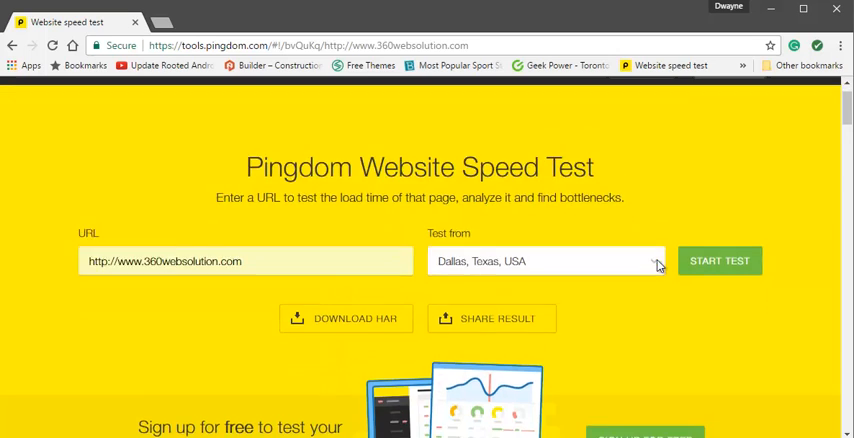
Scroll to the Summary: grade 96, 1.07 s load time, 1.2 MB page size, 34 requests
{"action": "left_click", "coordinate": [720, 260]}
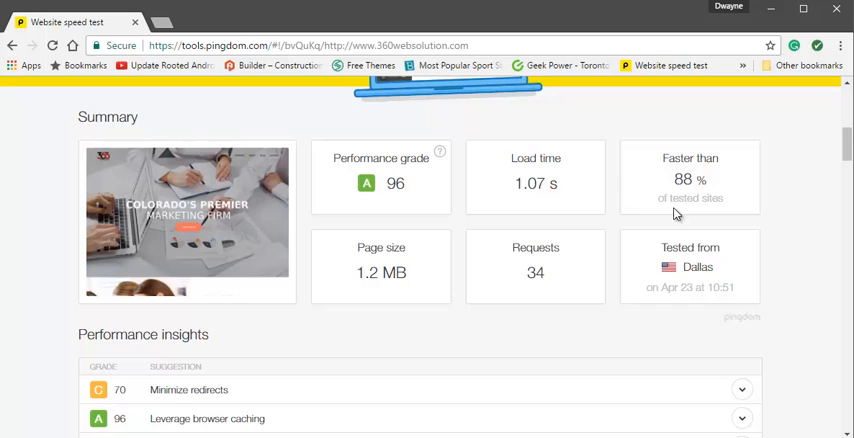
{"action": "mouse_move", "coordinate": [568, 238]}
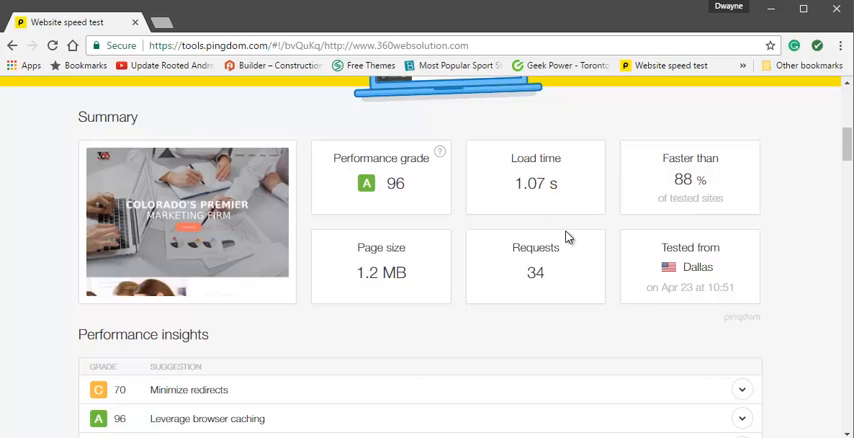
{"action": "mouse_move", "coordinate": [518, 206]}
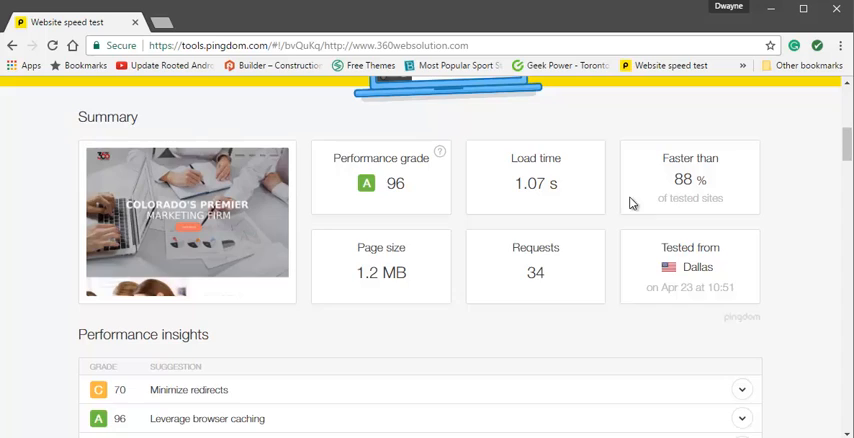
{"action": "scroll", "scroll_direction": "down", "scroll_amount": 3}
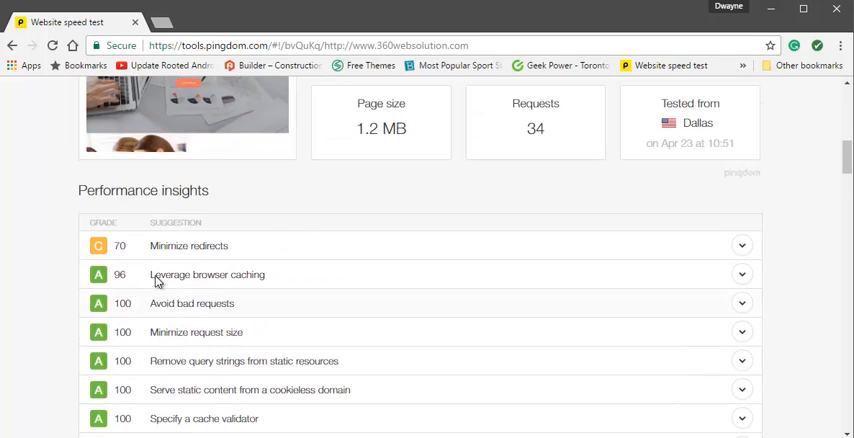
{"action": "scroll", "scroll_direction": "up", "scroll_amount": 3}
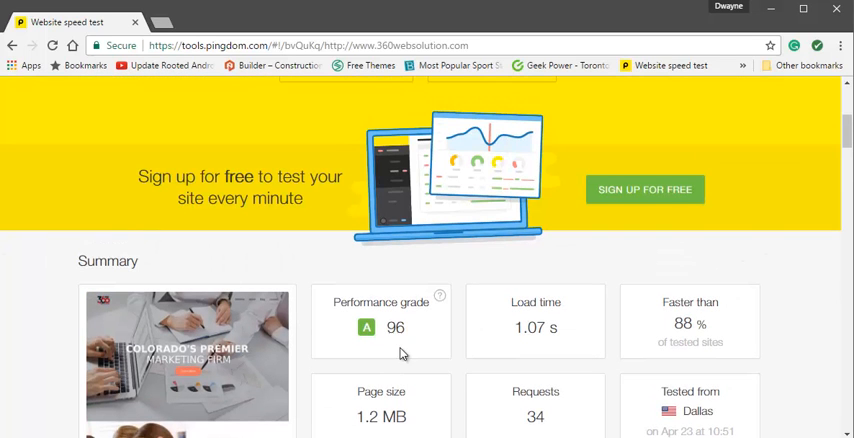